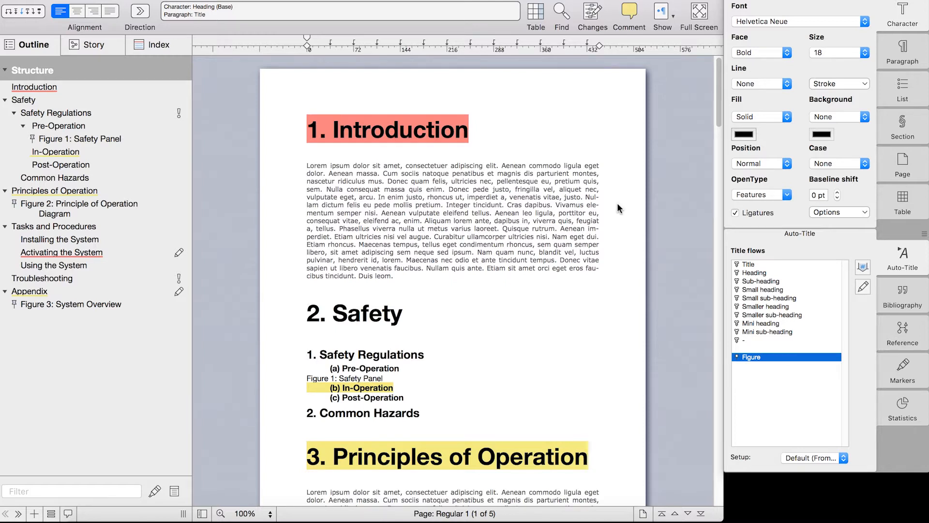
pyautogui.moveTo(243, 388)
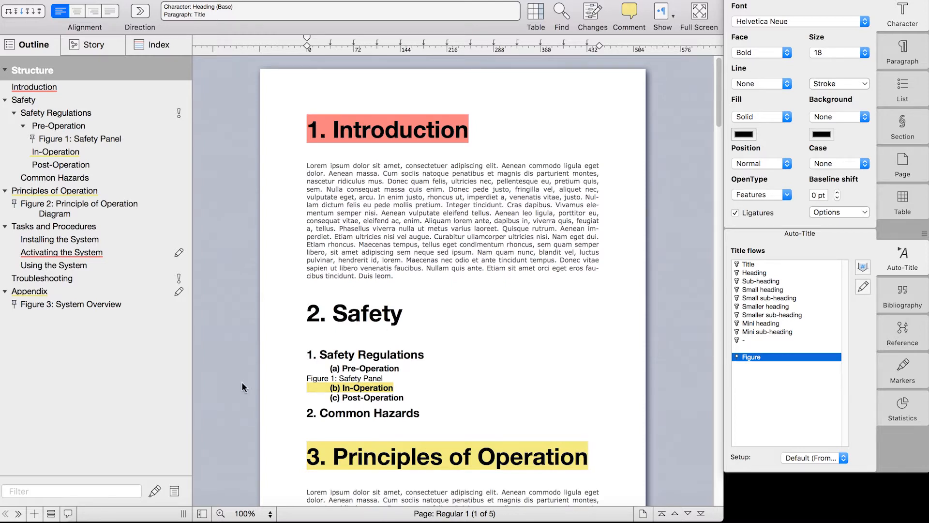
# - Filter the outline by the text 'system', then by red and yellow markings, and clear the filters
pyautogui.write('s')
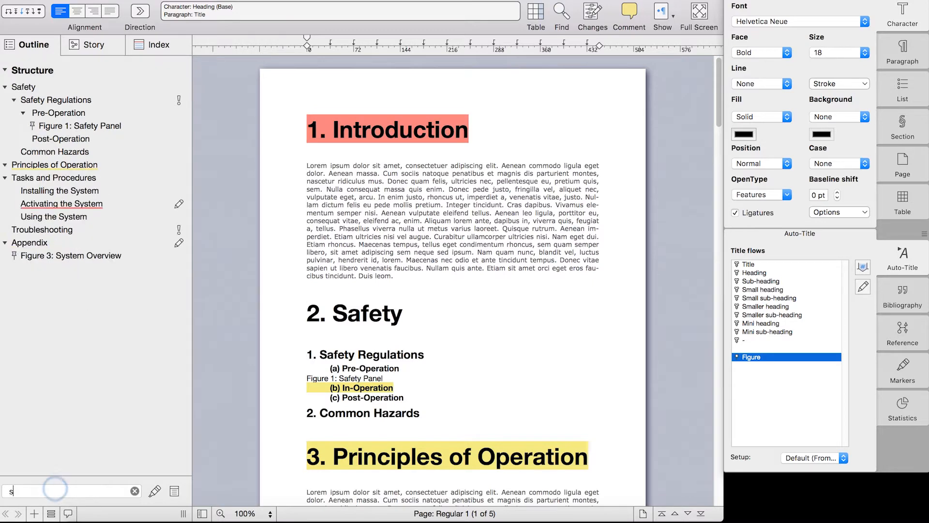
pyautogui.write('ystem')
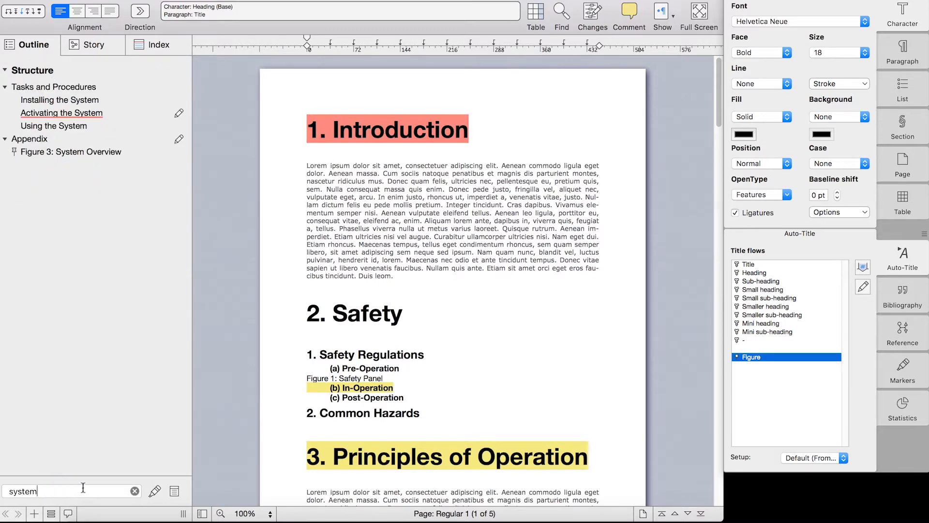
pyautogui.click(135, 491)
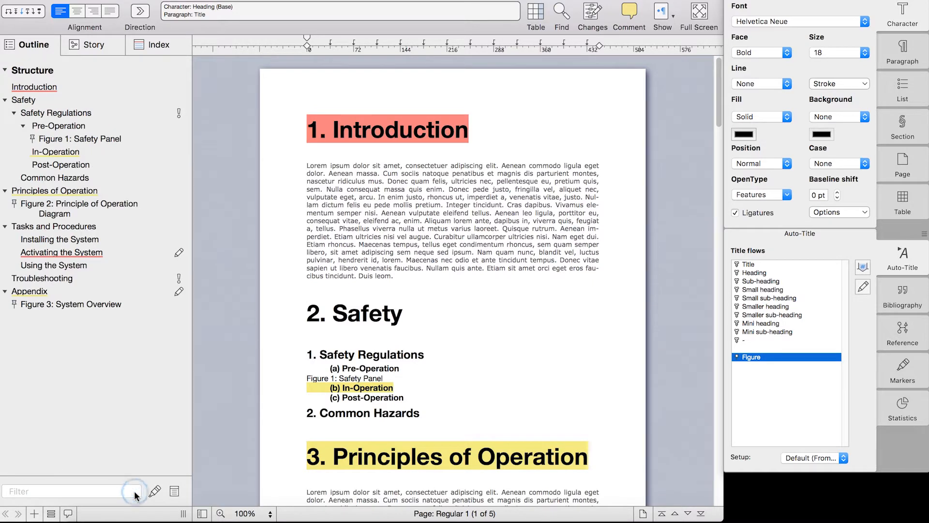
pyautogui.click(154, 491)
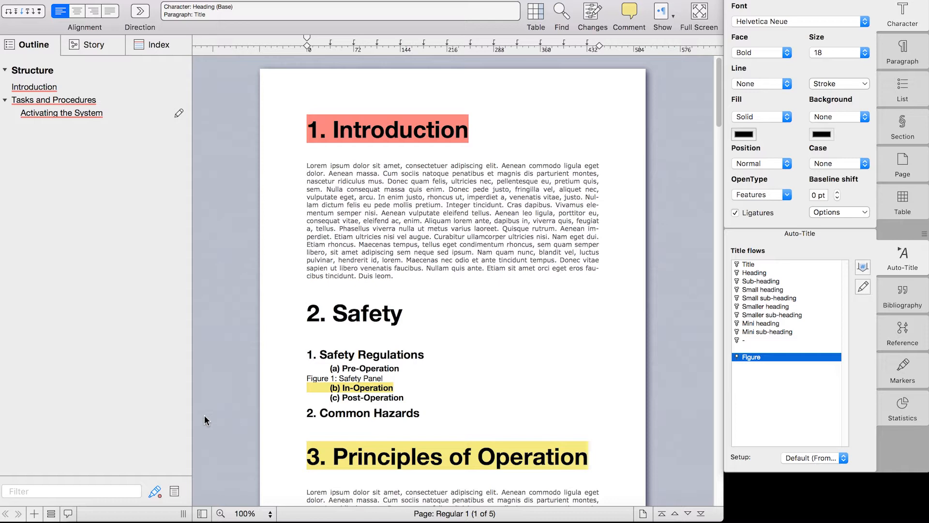
pyautogui.moveTo(164, 471)
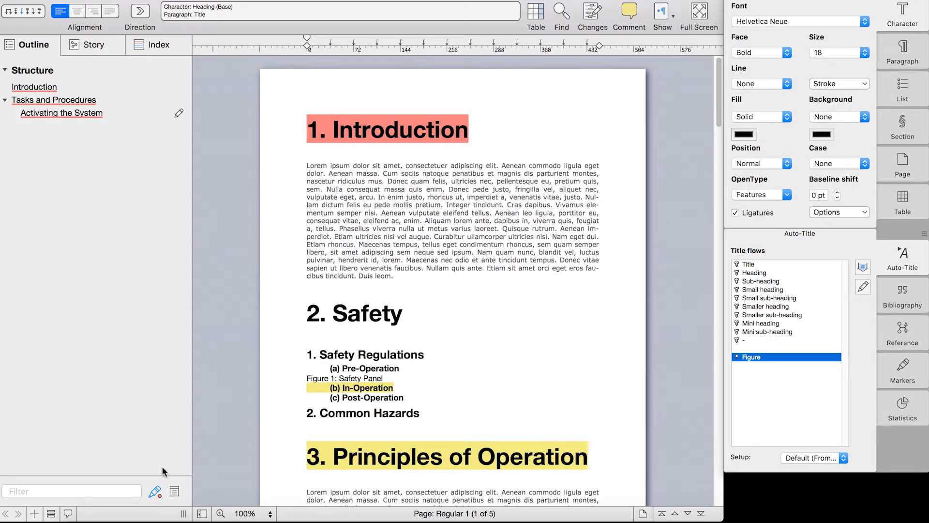
pyautogui.click(153, 491)
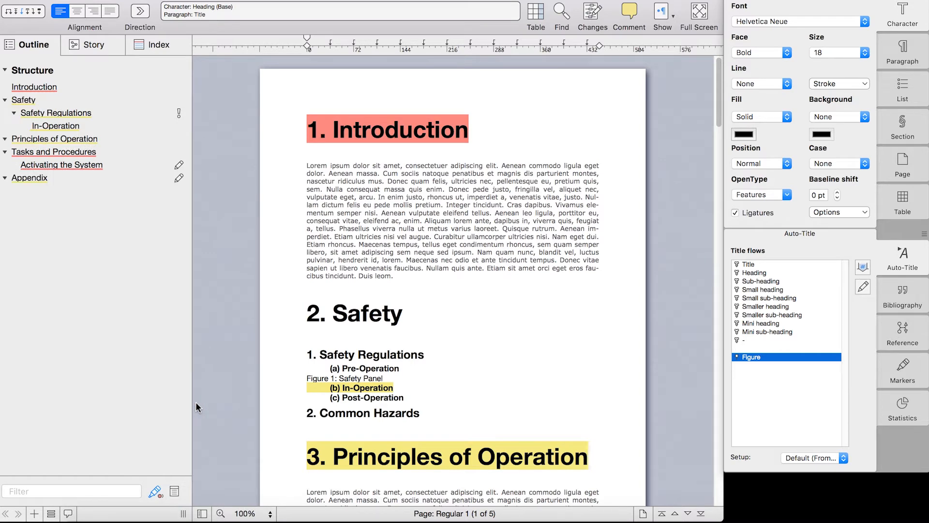
pyautogui.click(154, 491)
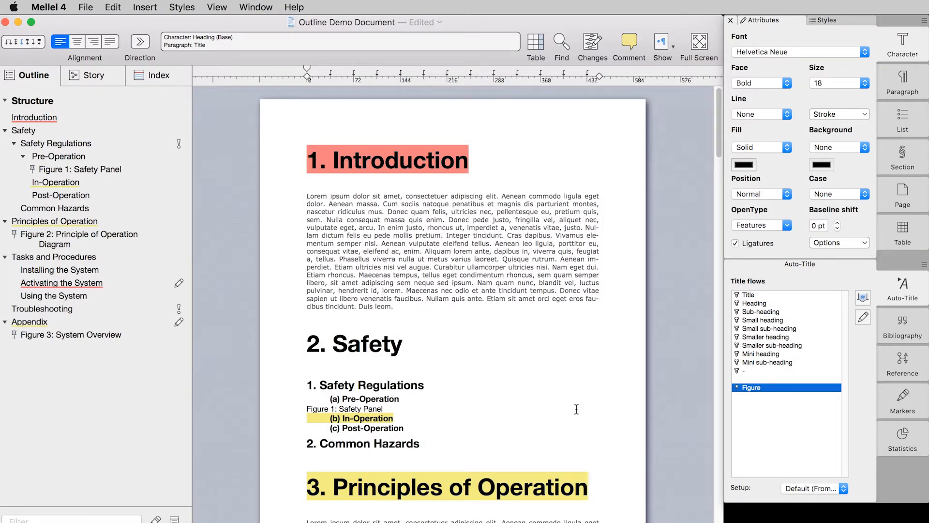
pyautogui.moveTo(220, 12)
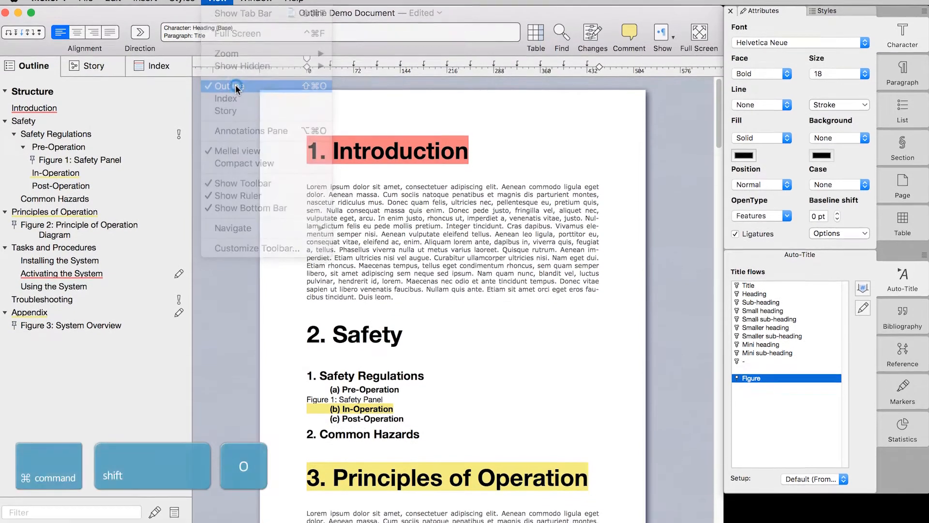
# - Toggle the Outline pane and show comments beneath their headings in the outline
pyautogui.click(229, 87)
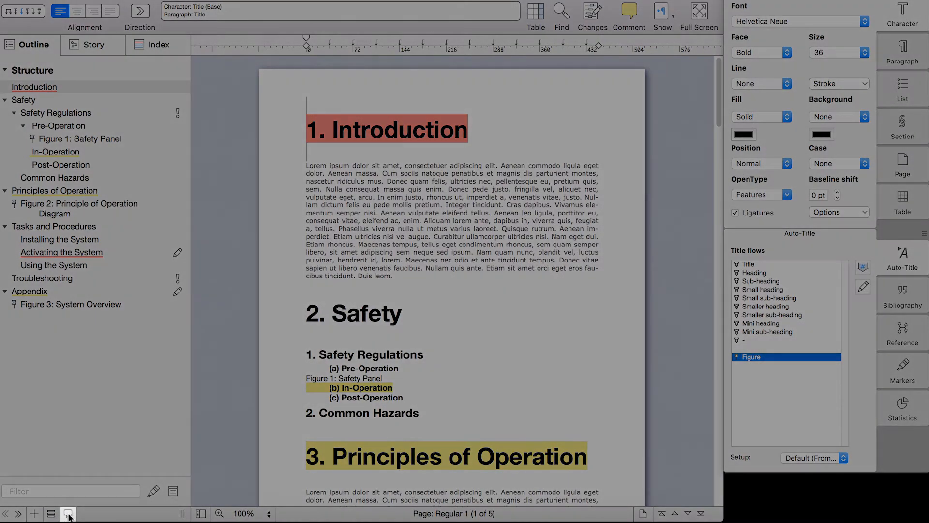
pyautogui.click(68, 513)
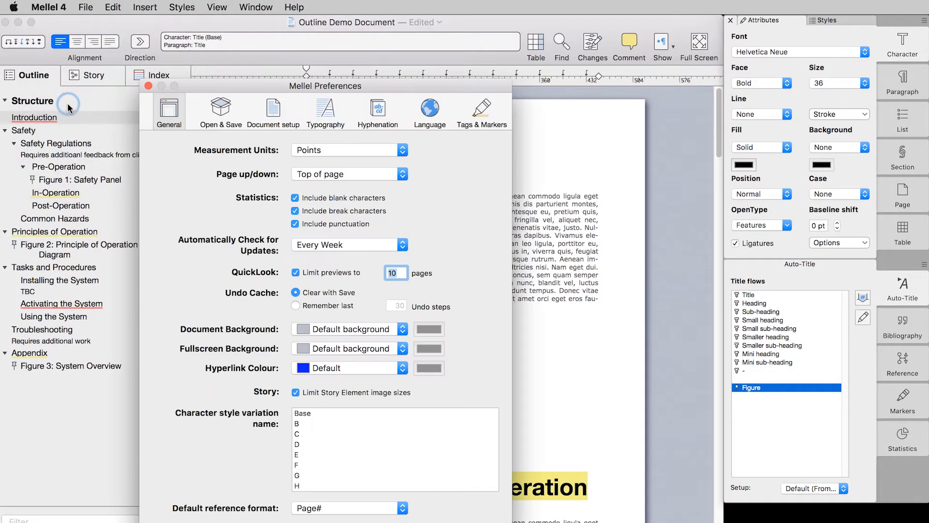
# - Show the Document setup preferences and the Outline Font Size choices
pyautogui.click(273, 98)
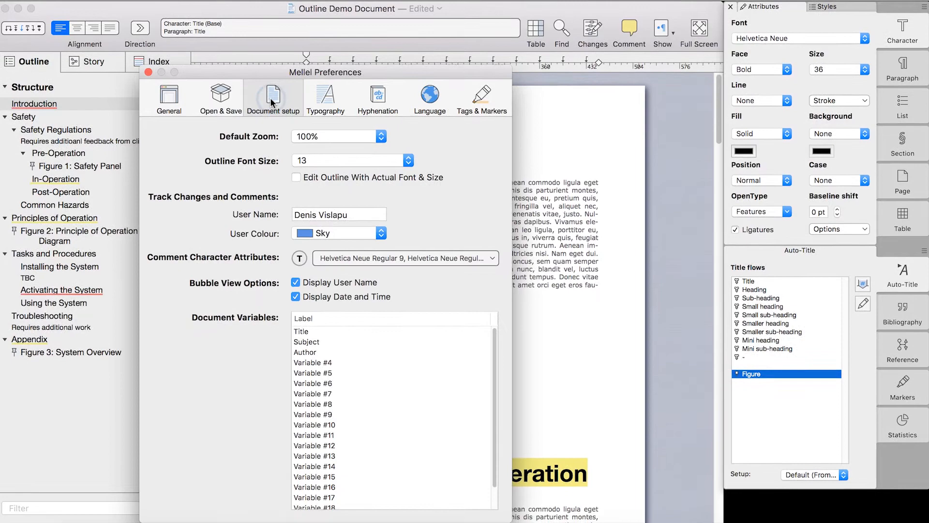
pyautogui.click(409, 160)
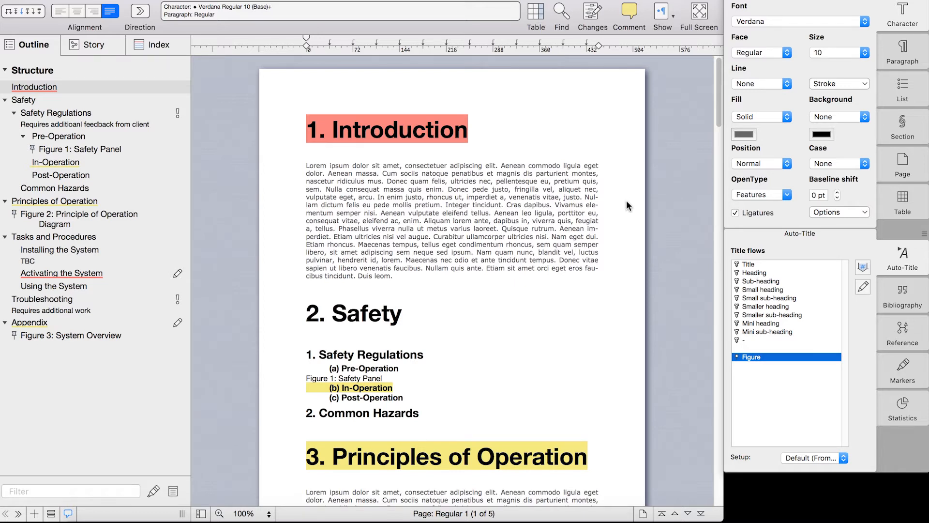
# - Place the insertion point back in the Introduction's body paragraph
pyautogui.click(401, 220)
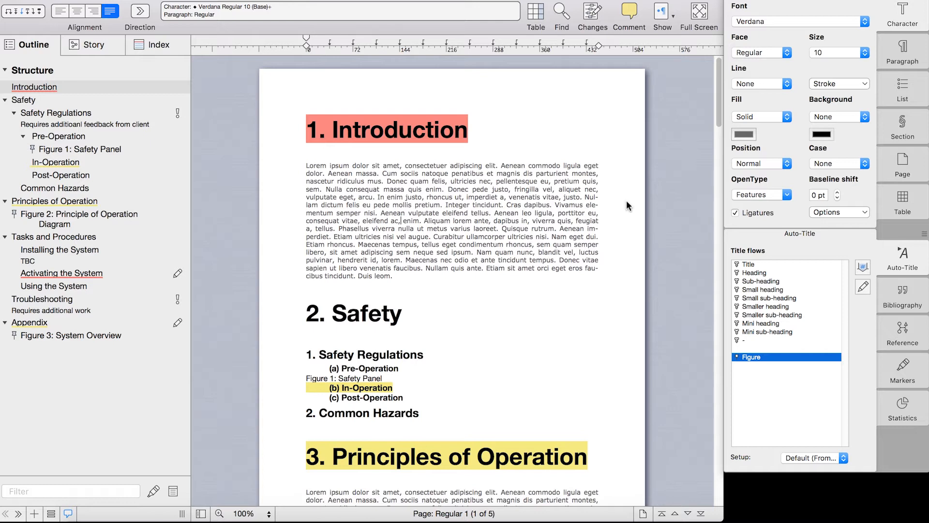